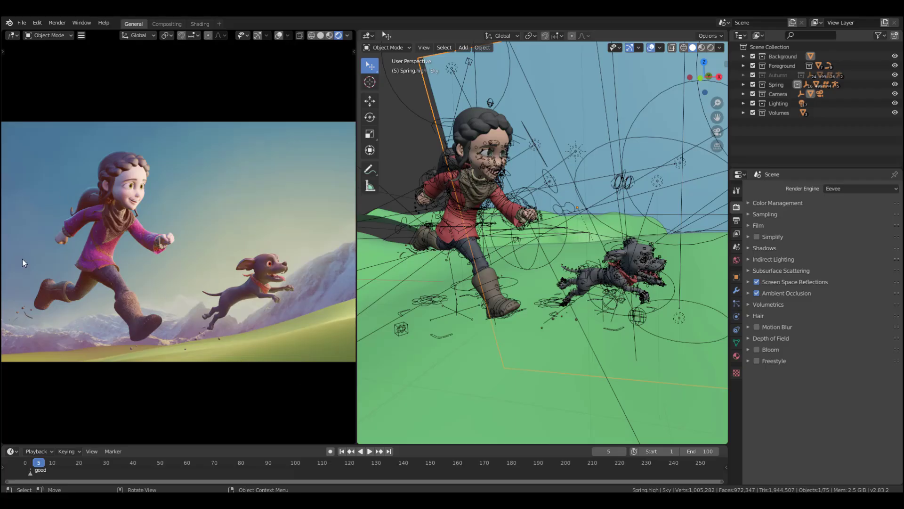
mouse_move(202, 247)
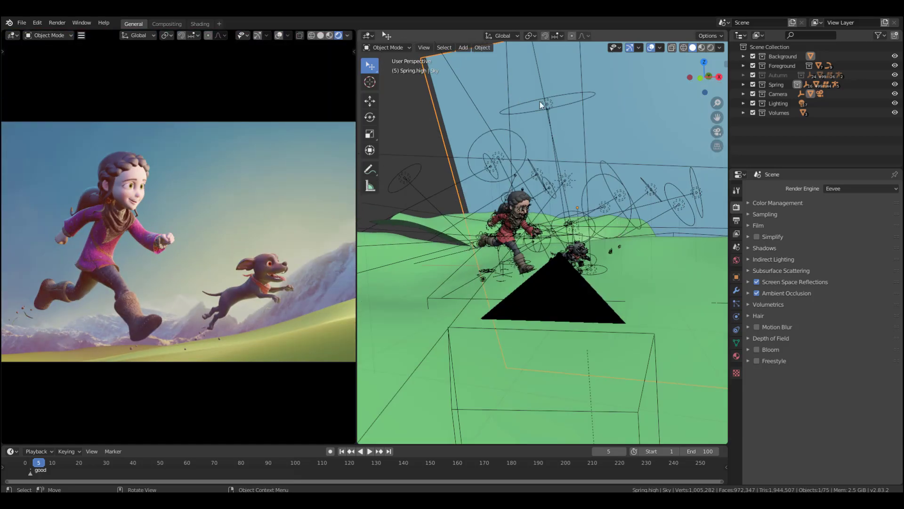
- Change the Spring scene's Render Engine from Eevee to Cycles
click(859, 188)
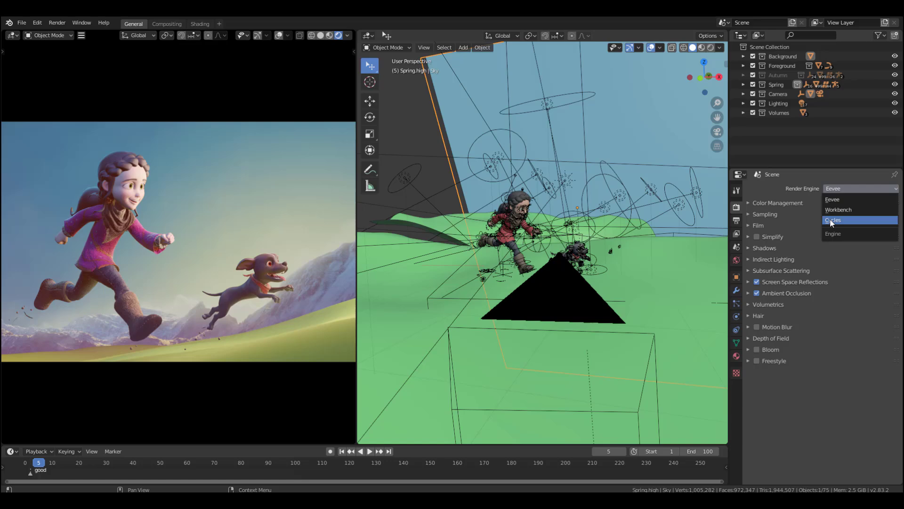
click(833, 220)
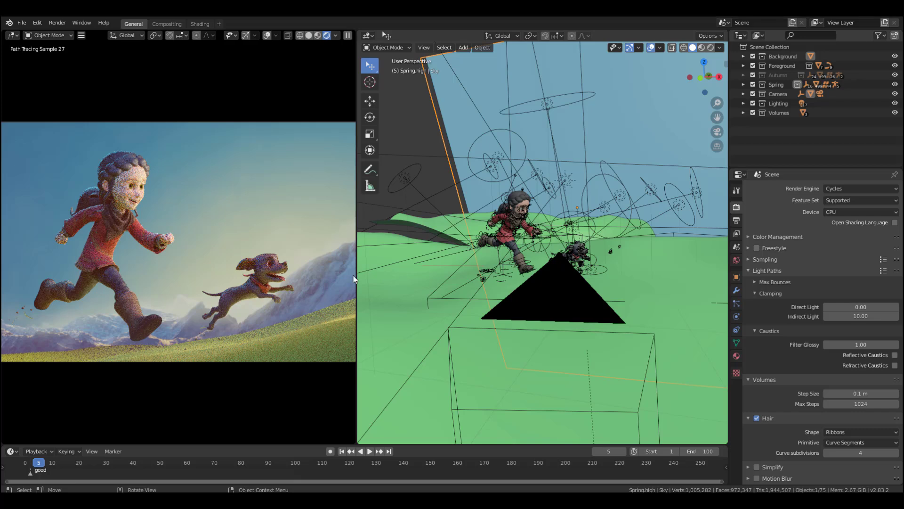
mouse_move(354, 276)
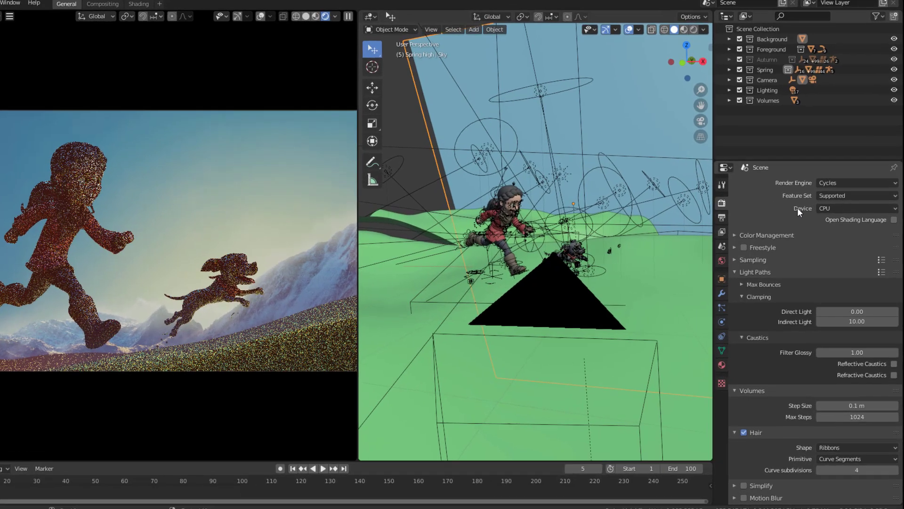
mouse_move(830, 200)
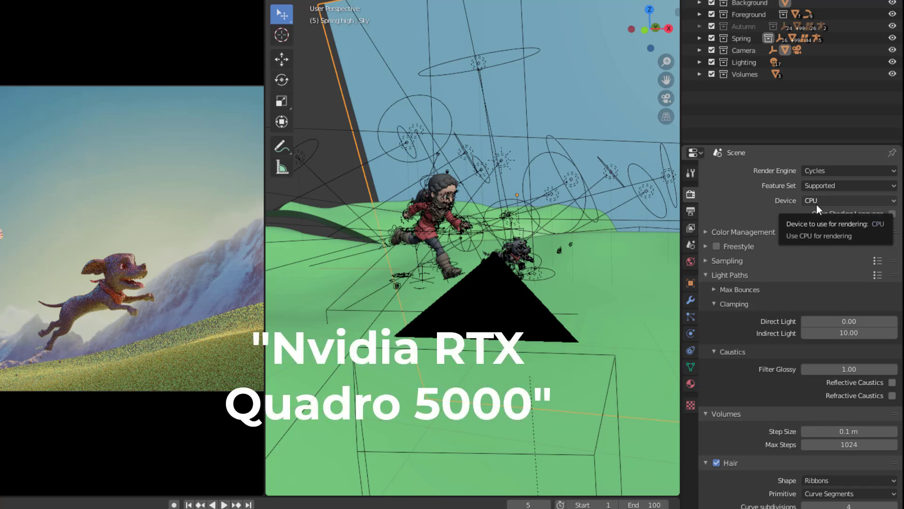
- Set the Cycles device to GPU Compute and expand the Sampling panel
click(848, 200)
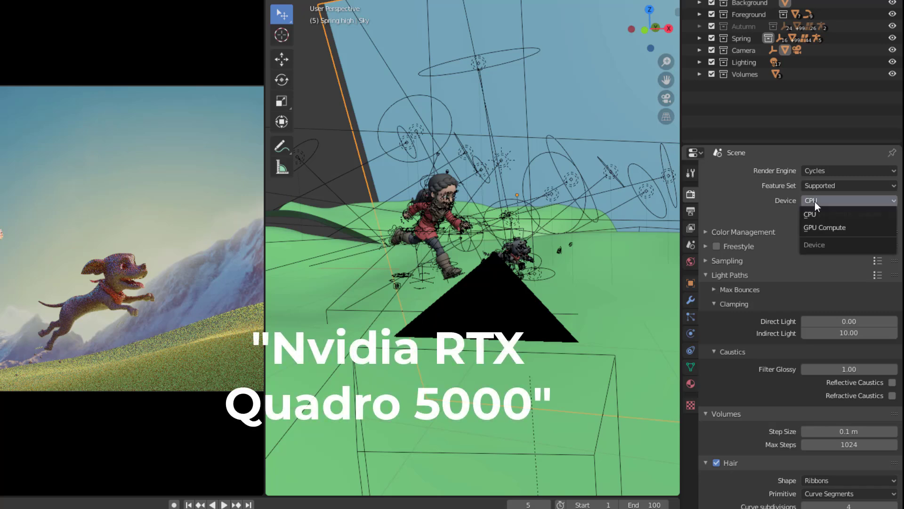
click(824, 227)
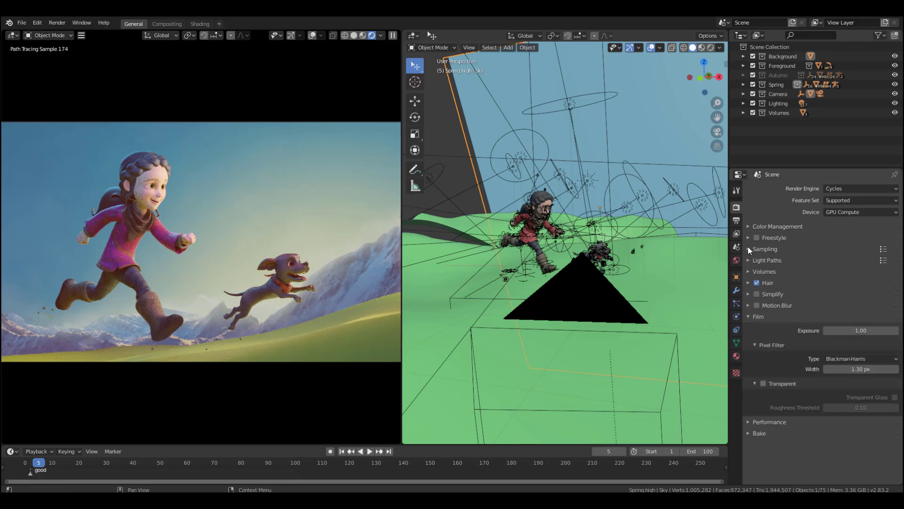
click(765, 249)
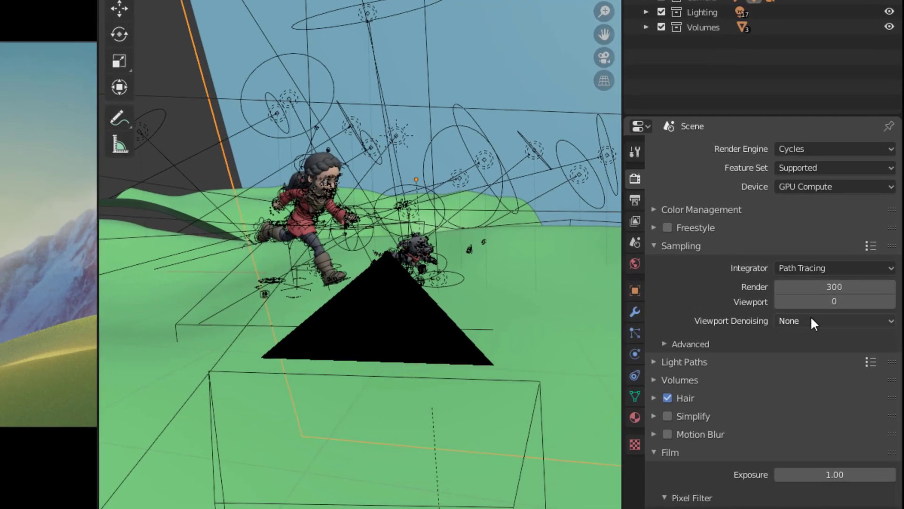
- Set Viewport Denoising to OptiX AI-Accelerated for the Spring scene
click(833, 321)
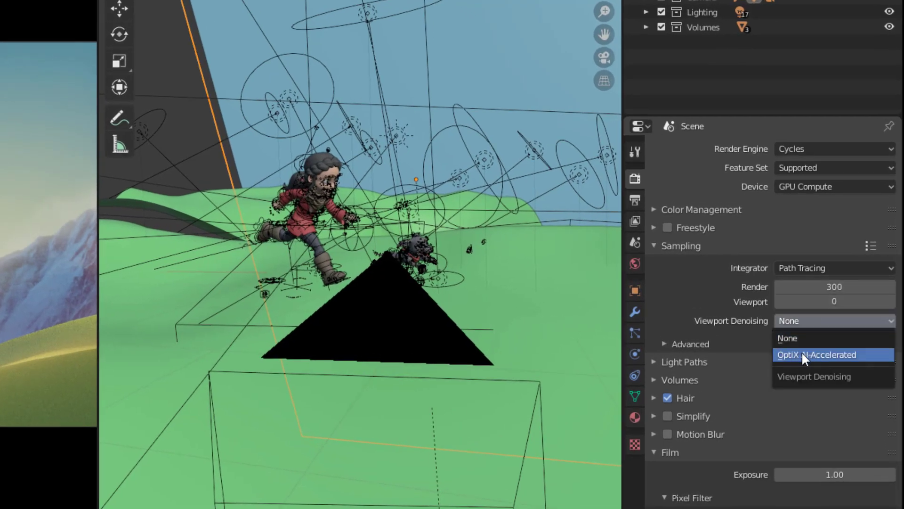
click(816, 354)
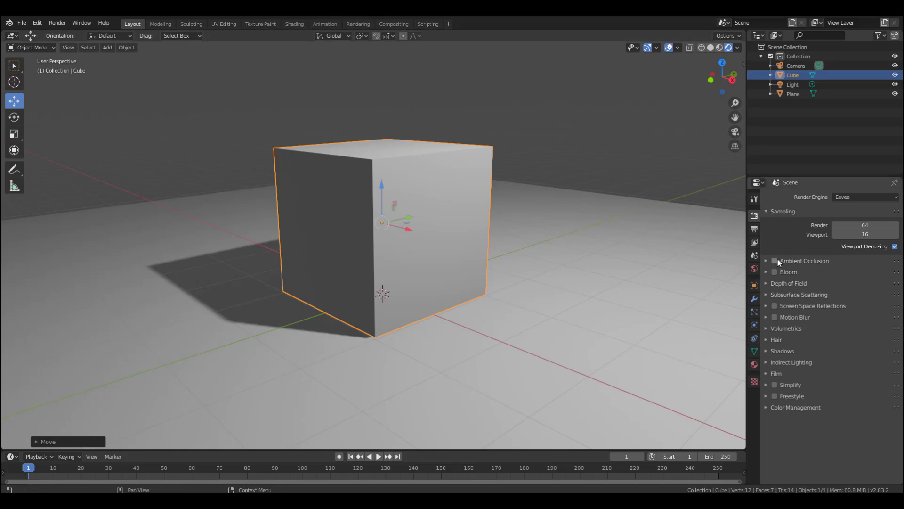
- Enable Ambient Occlusion for the cube scene and pick from the Render Engine list
click(775, 261)
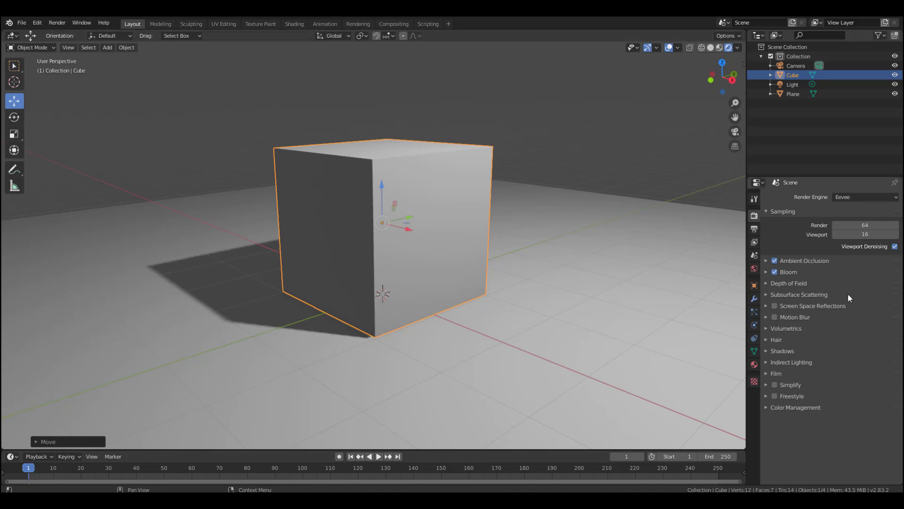
click(865, 197)
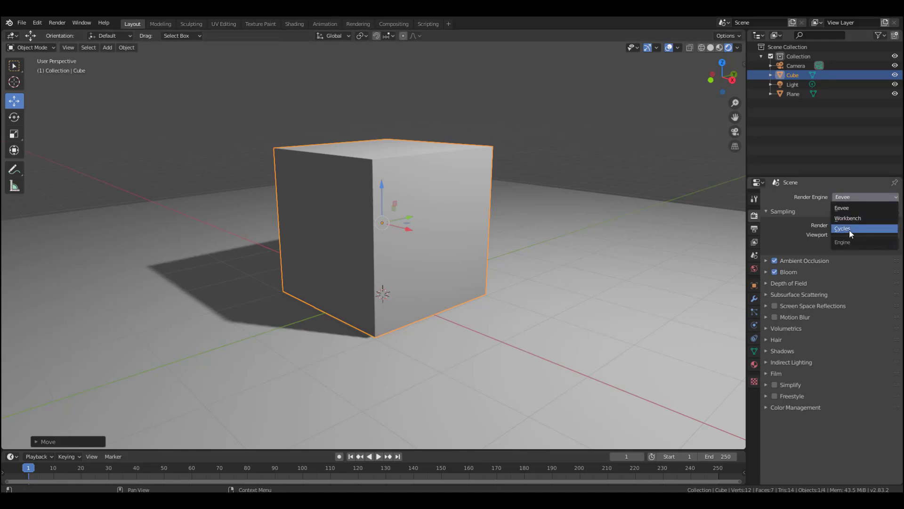
click(842, 228)
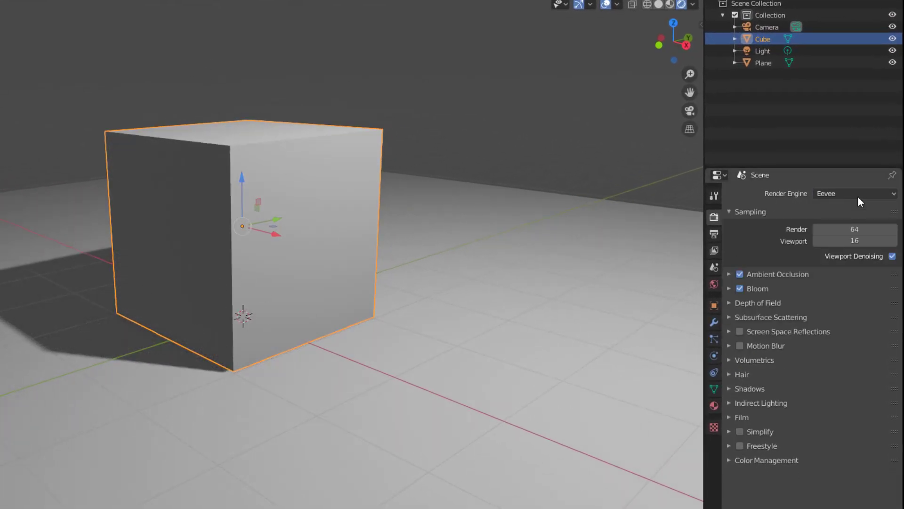
- Set the cube scene to Cycles, GPU Compute, with OptiX AI-Accelerated viewport denoising
click(854, 193)
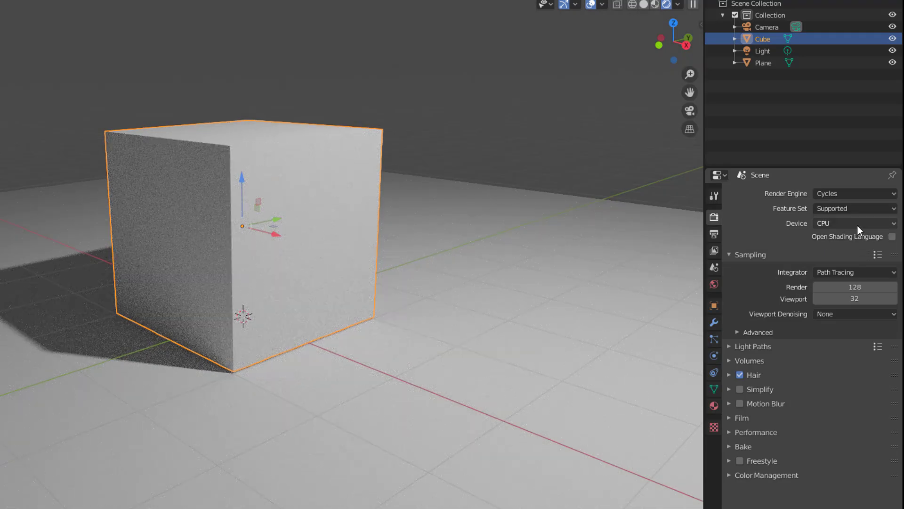
click(854, 223)
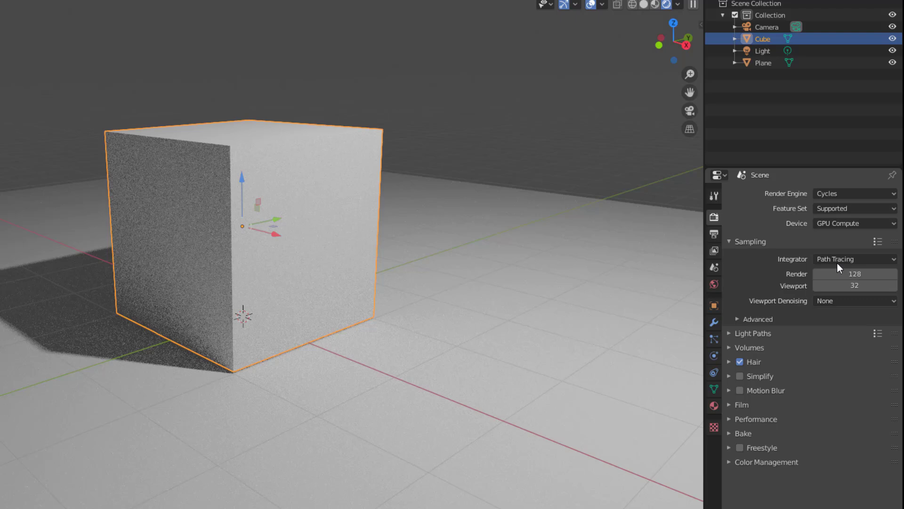
click(854, 300)
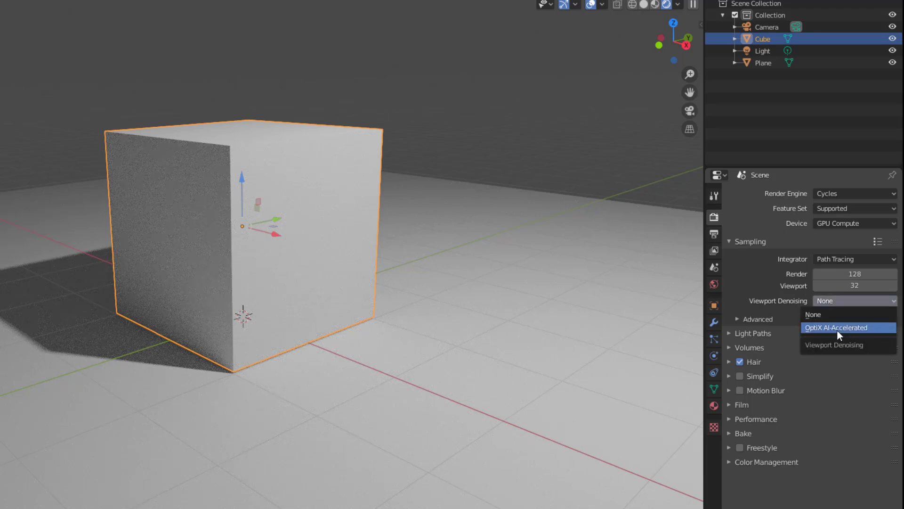
click(836, 327)
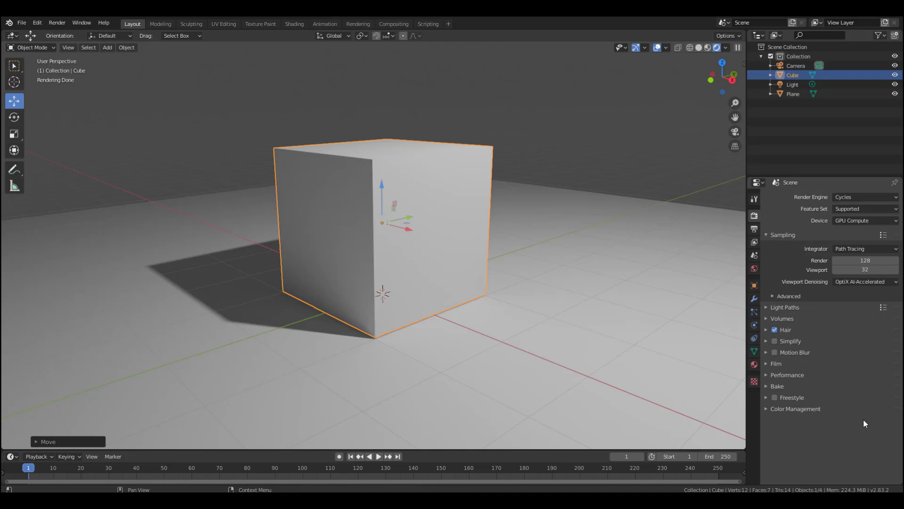
- Open the Suzanne demo scene in the Shading workspace
click(294, 24)
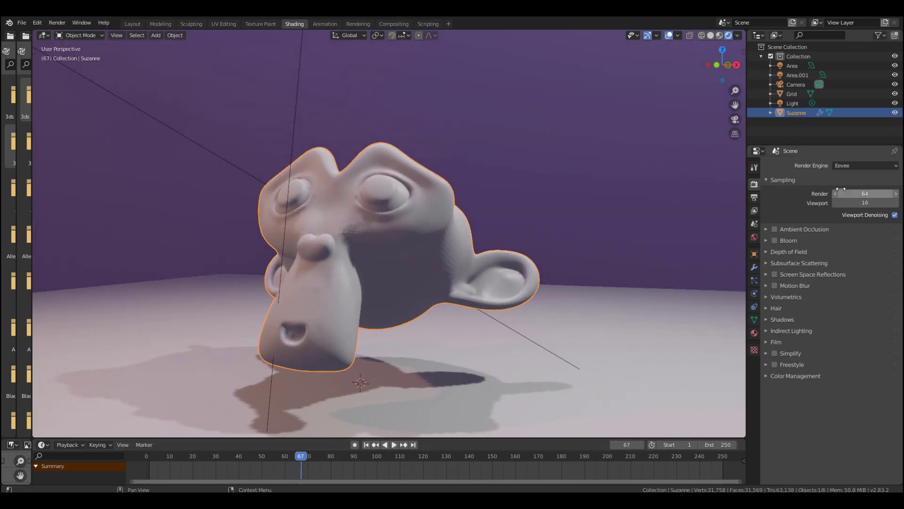
- Enable Ambient Occlusion for Suzanne in Eevee and play the animation
click(774, 240)
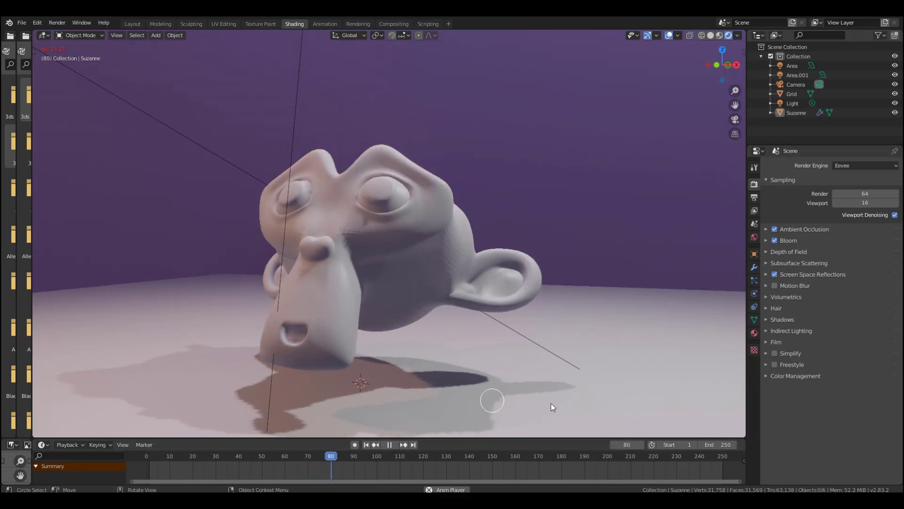
click(389, 444)
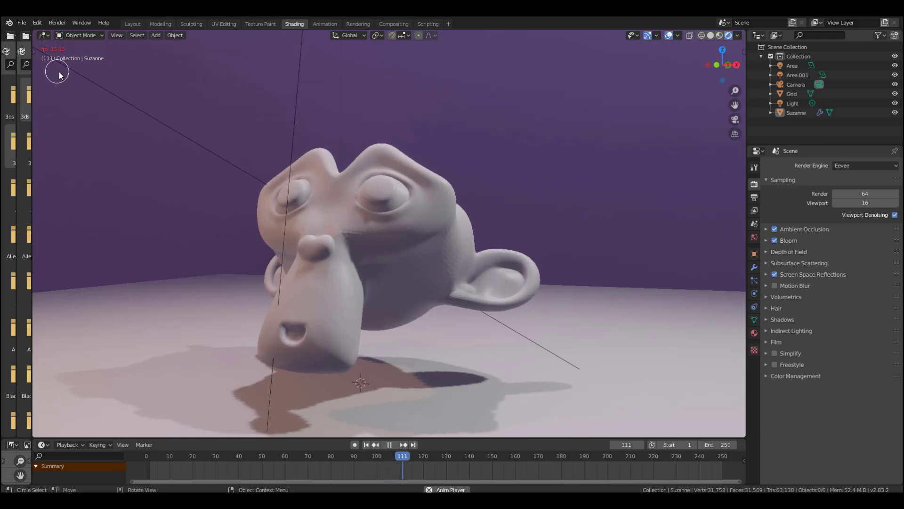